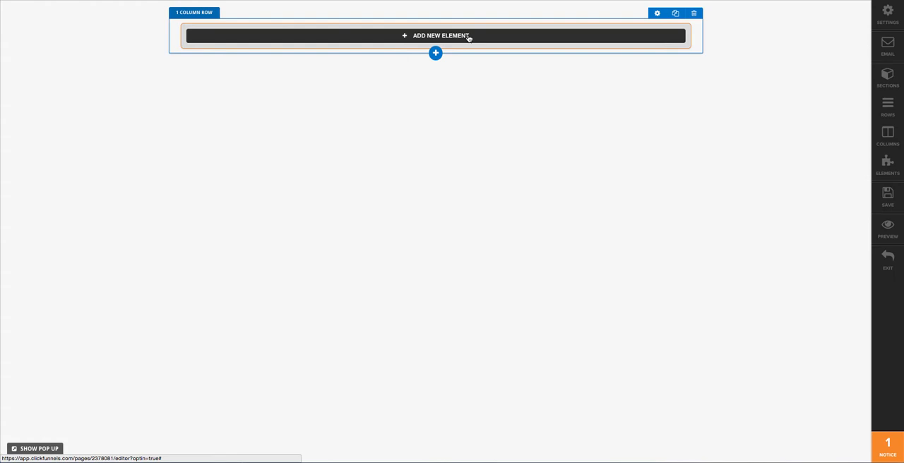
pyautogui.moveTo(462, 37)
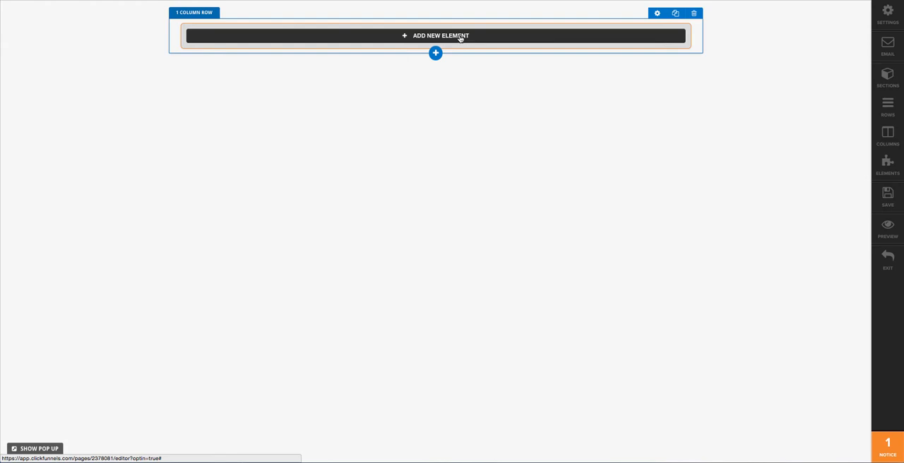
# - Add a Survey element from the element list to the empty page row
pyautogui.click(435, 36)
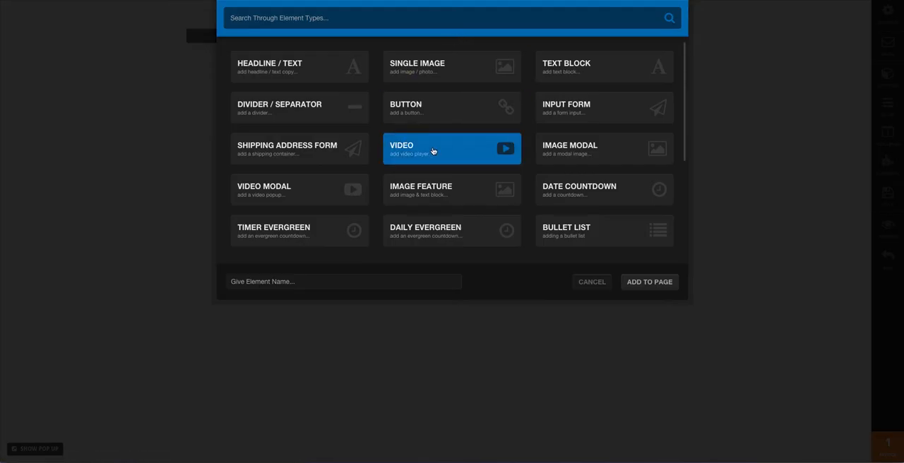
pyautogui.scroll(-3)
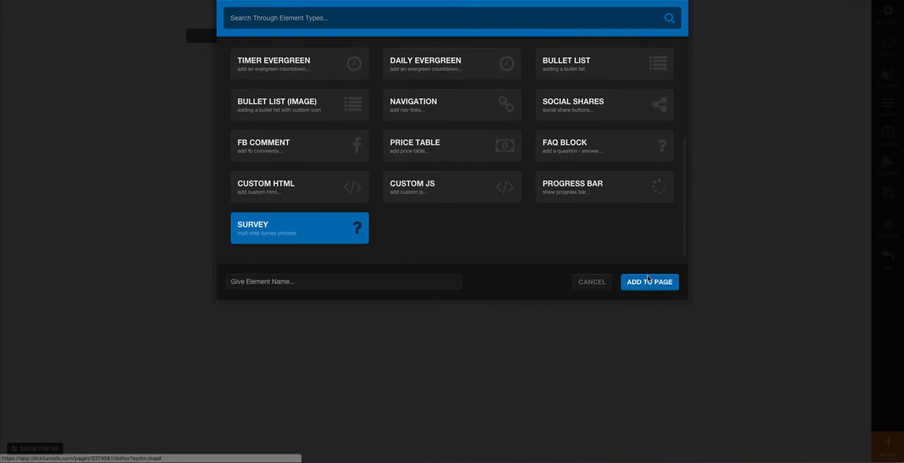
pyautogui.click(649, 281)
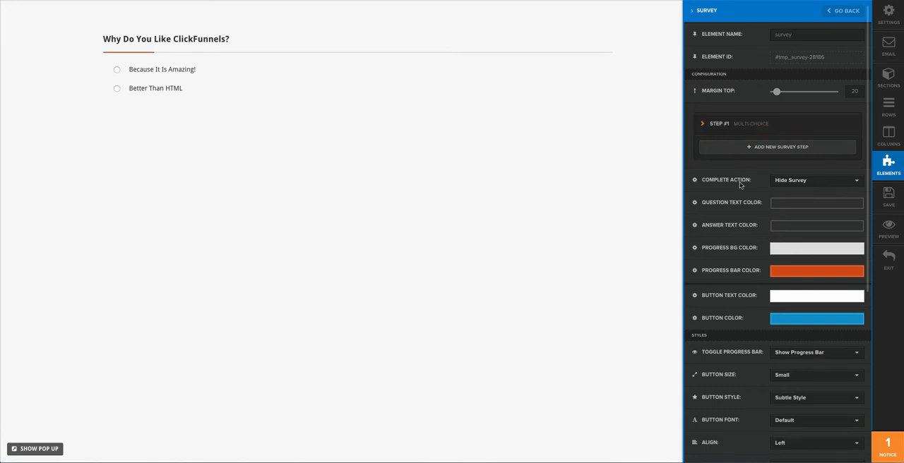
pyautogui.moveTo(737, 193)
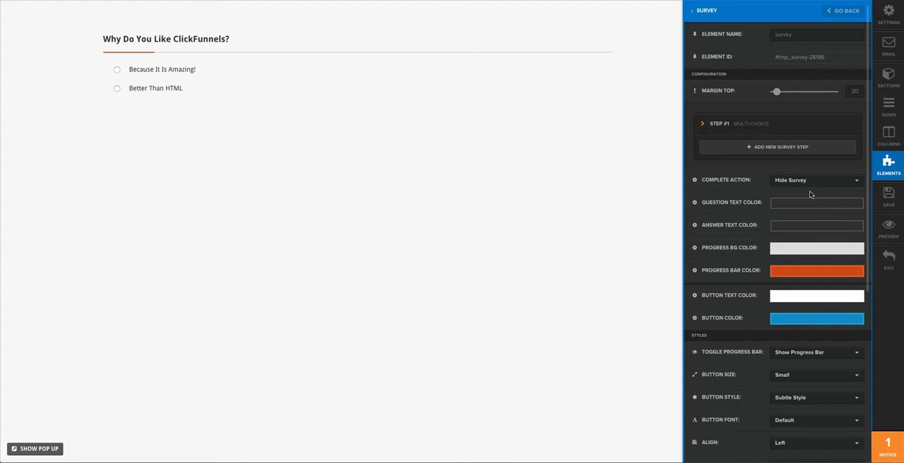
pyautogui.click(816, 180)
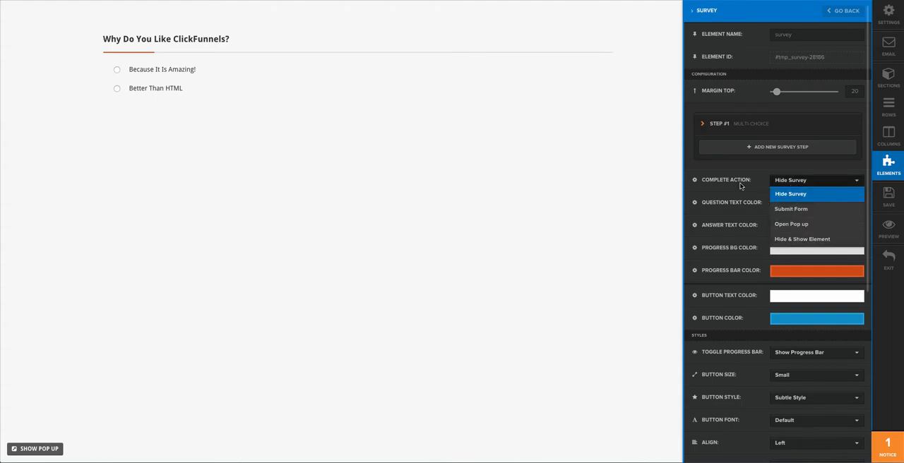
pyautogui.click(790, 193)
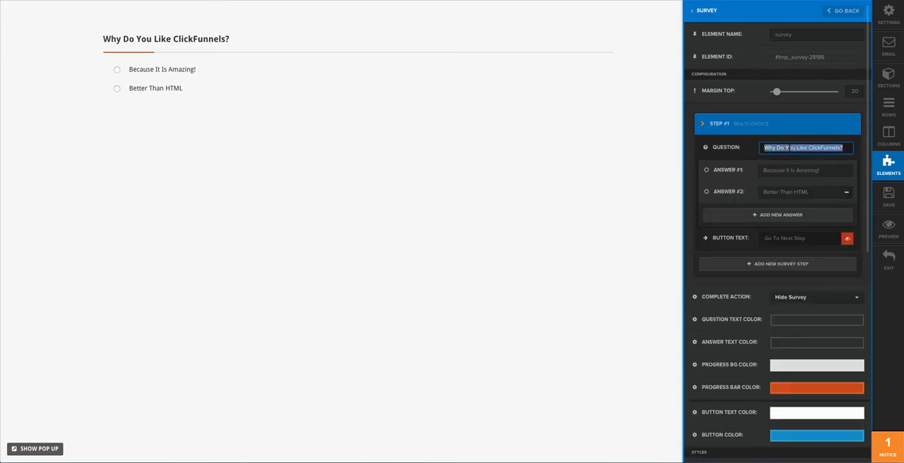
# - Set step 1 to ask 'How did you hear about us?' with Facebook, Youtube, Search Engine
pyautogui.write('How')
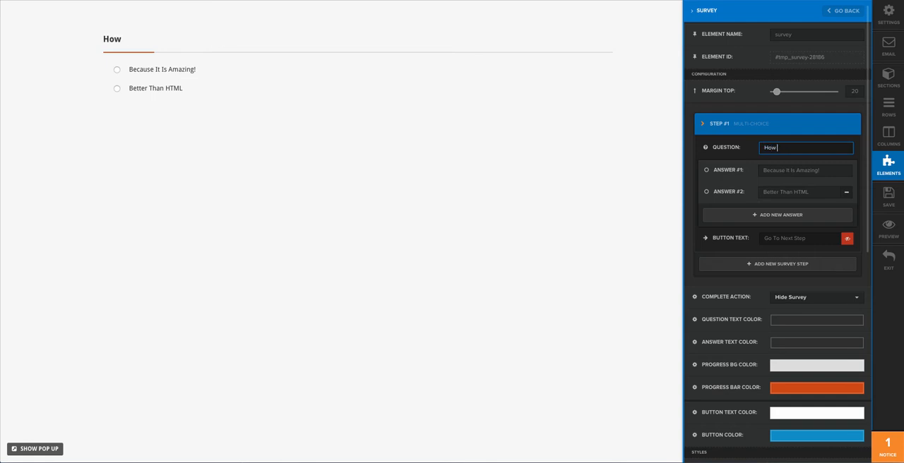
pyautogui.write('did you hear about us?')
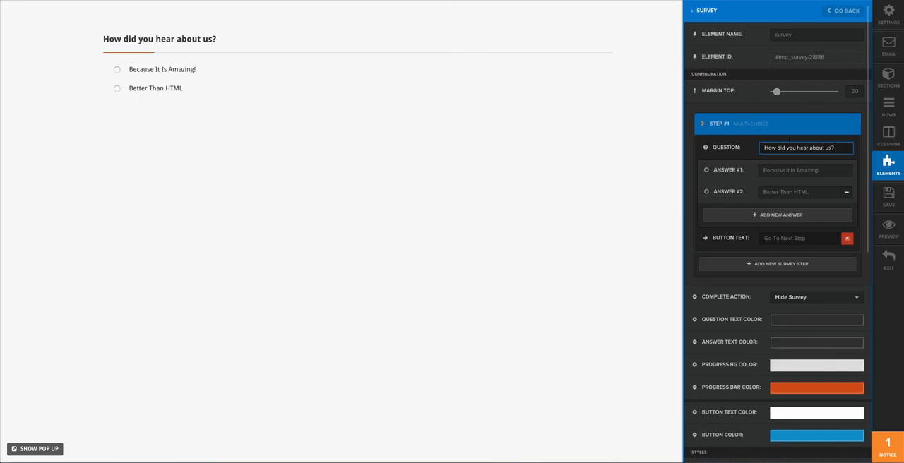
pyautogui.click(804, 169)
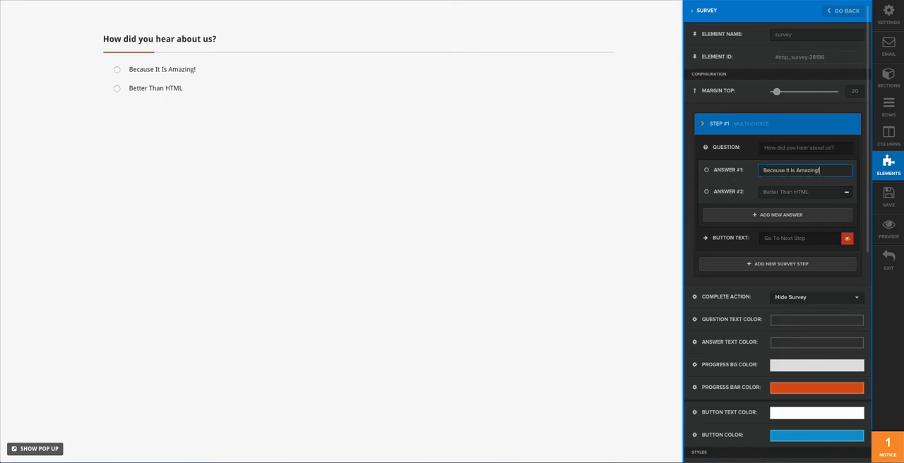
pyautogui.click(777, 214)
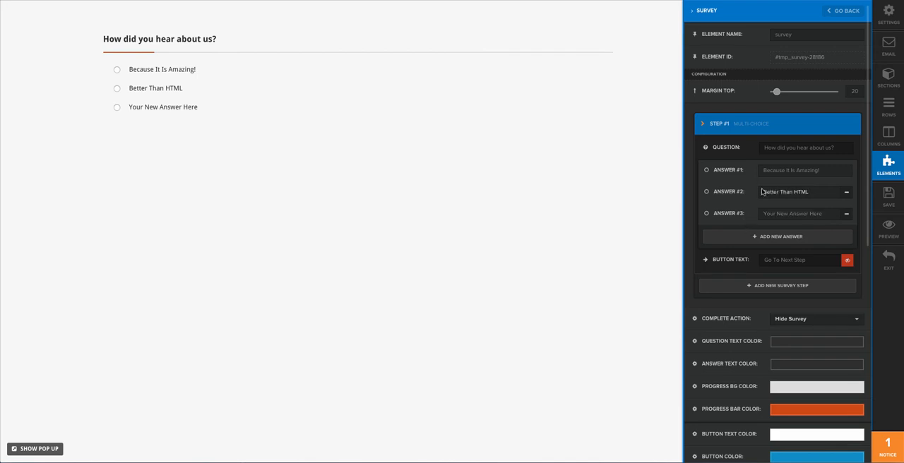
pyautogui.write('Facebook')
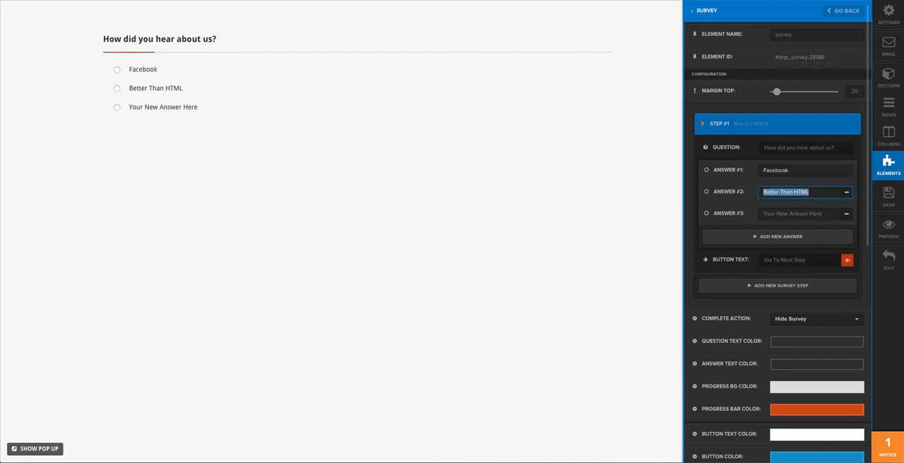
pyautogui.write('Youtube')
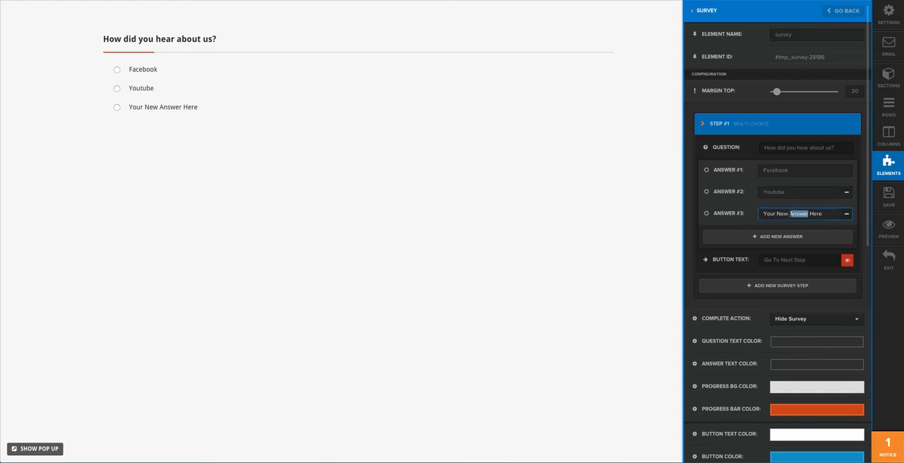
pyautogui.write('Soc')
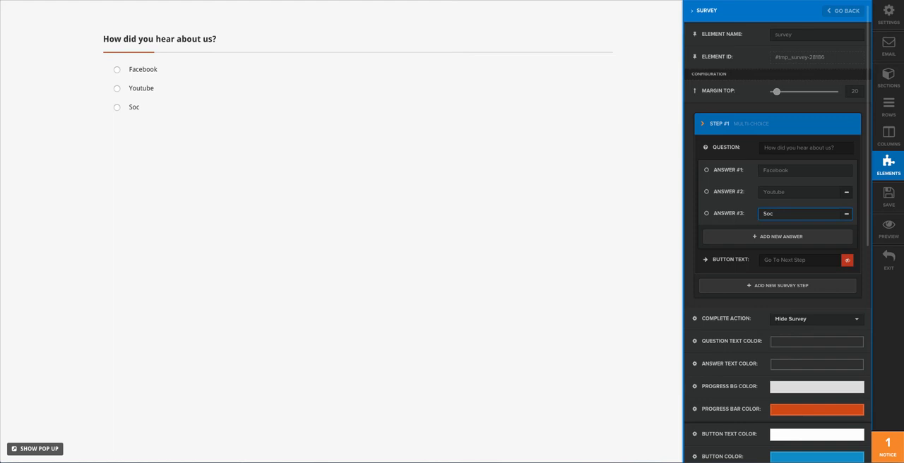
pyautogui.write('earch Engine')
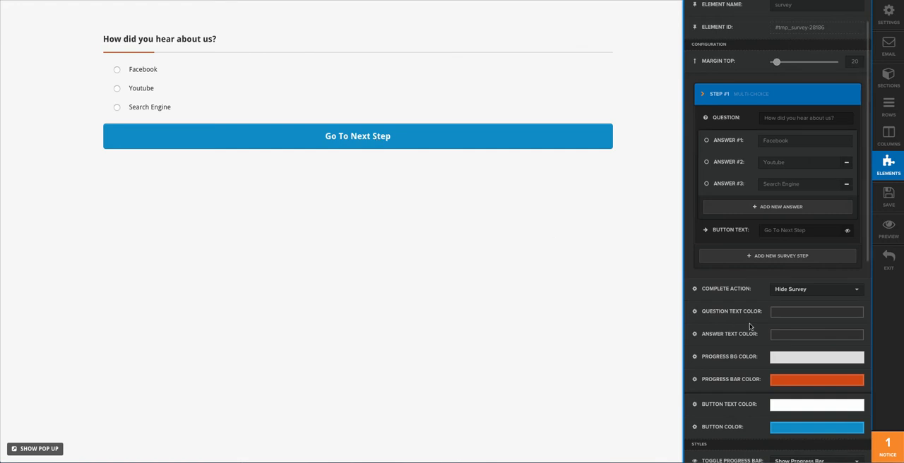
# - Make the survey step button red and relabel it 'Next Step...'
pyautogui.scroll(-3)
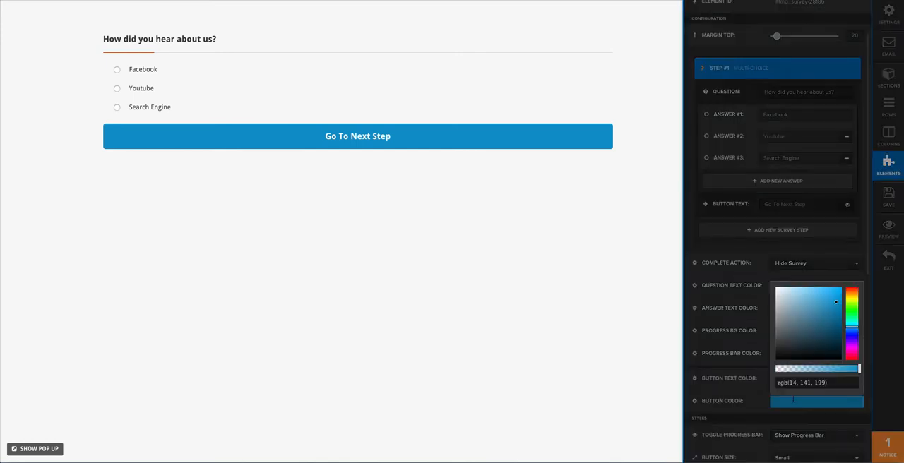
pyautogui.click(842, 291)
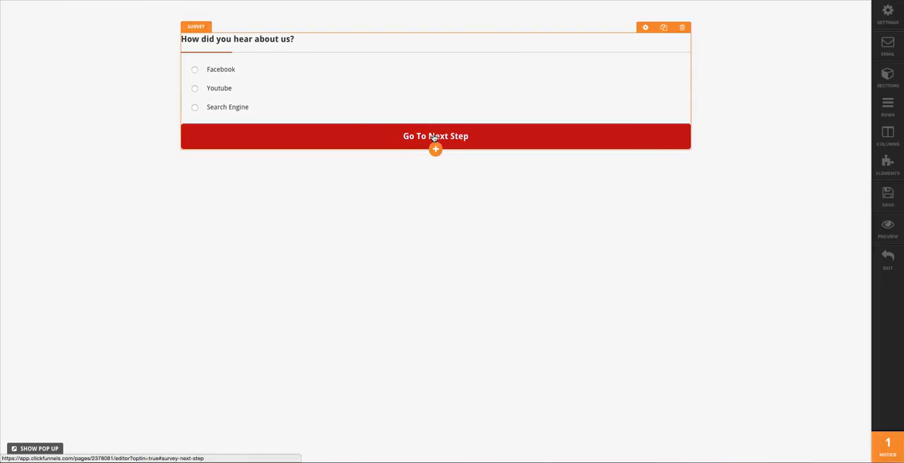
pyautogui.click(435, 135)
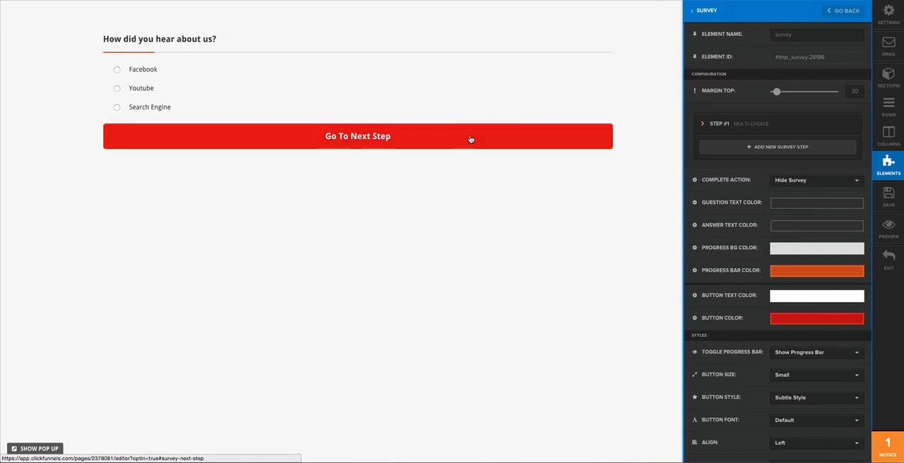
pyautogui.moveTo(743, 189)
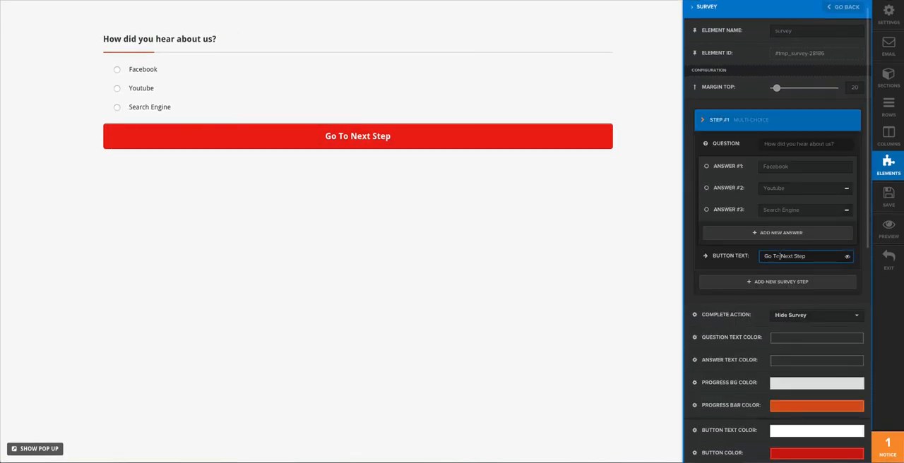
pyautogui.write('Next S')
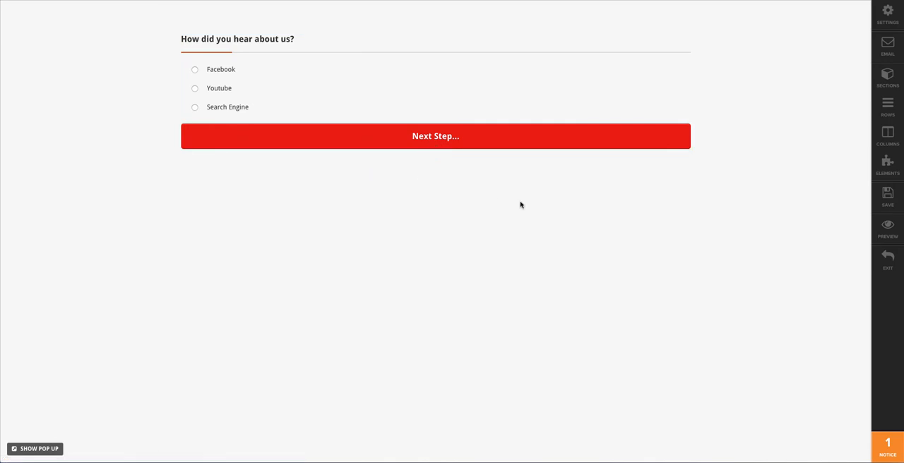
pyautogui.moveTo(796, 192)
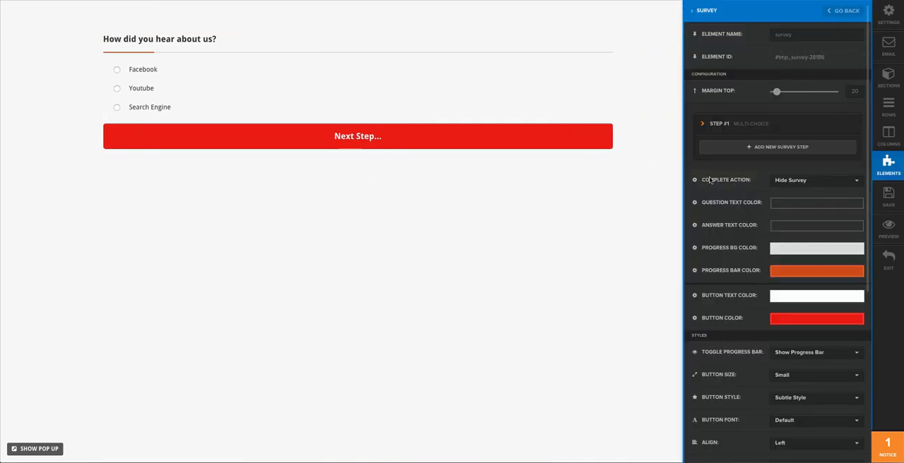
pyautogui.moveTo(755, 147)
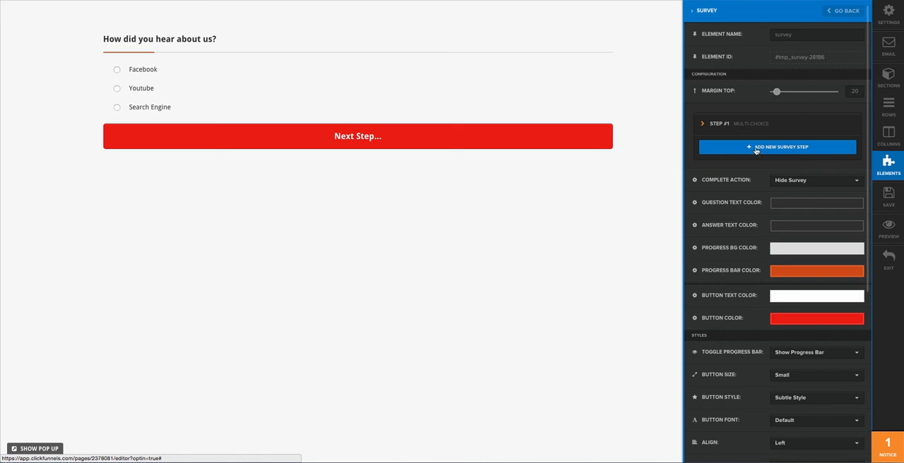
# - Add step 2 asking 'Do you have a Mobile Device' with Yes/No and a 'Check Answers...' button
pyautogui.click(777, 147)
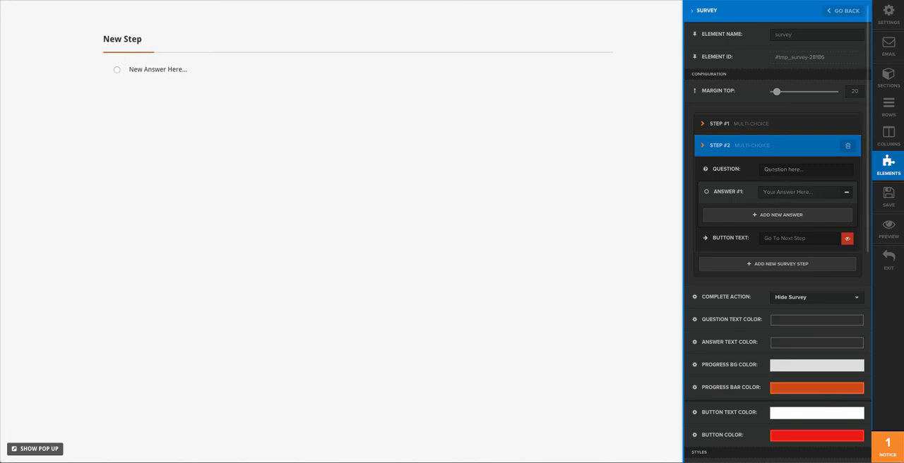
pyautogui.click(806, 170)
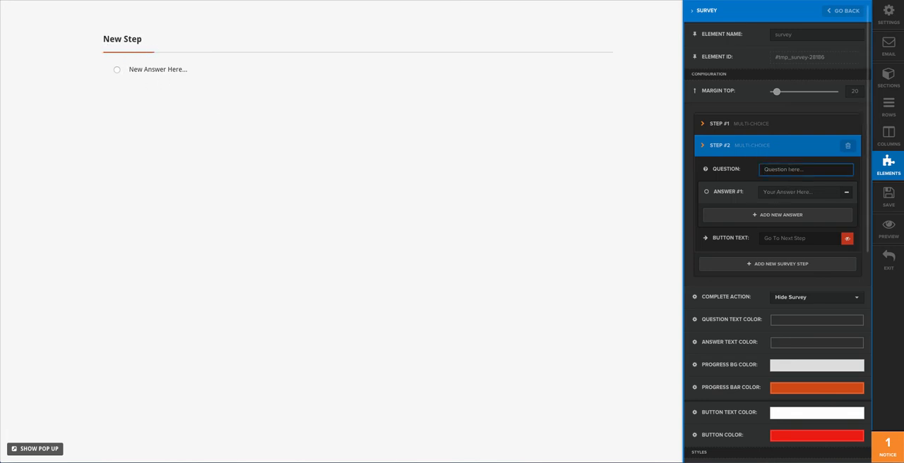
pyautogui.write('Do you have a Mobile')
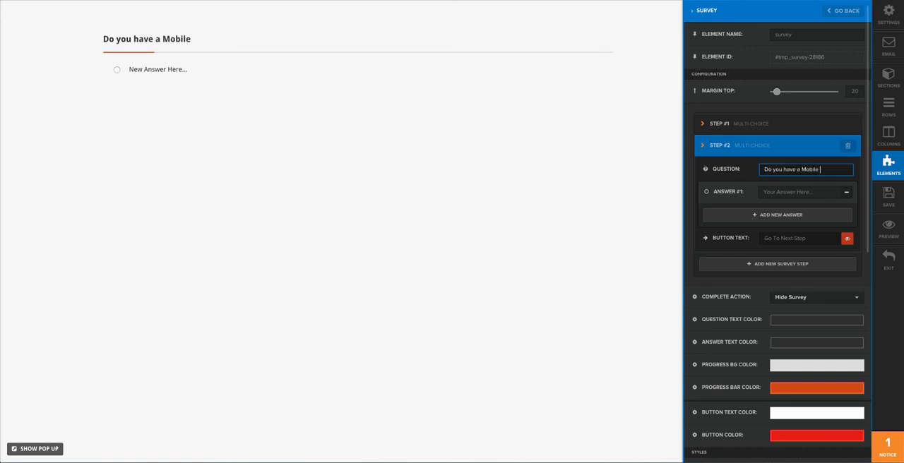
pyautogui.write('D')
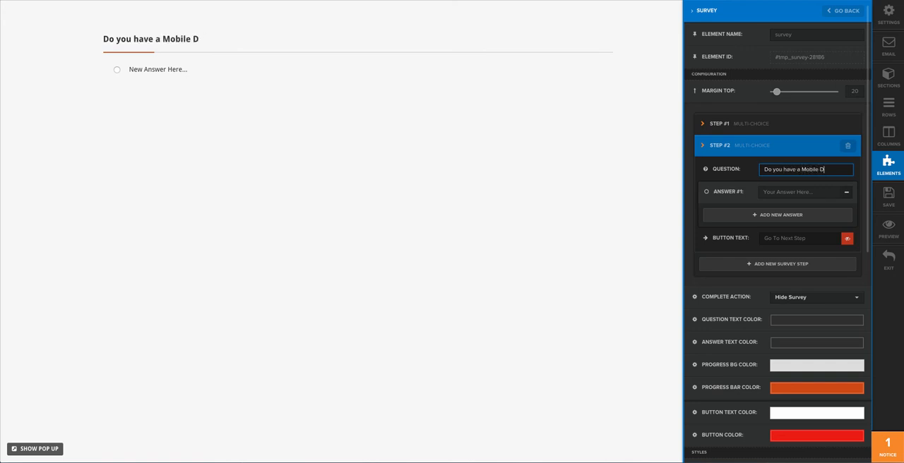
pyautogui.write('evice')
pyautogui.click(806, 191)
pyautogui.write('Yes')
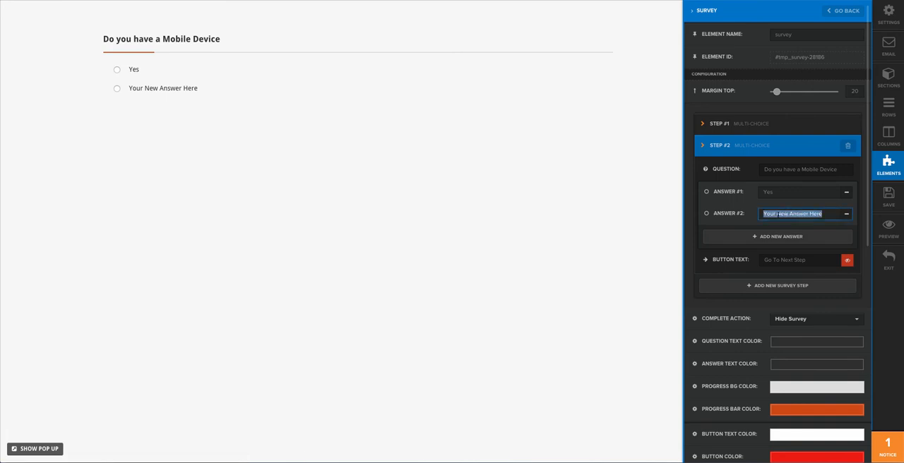
pyautogui.write('No')
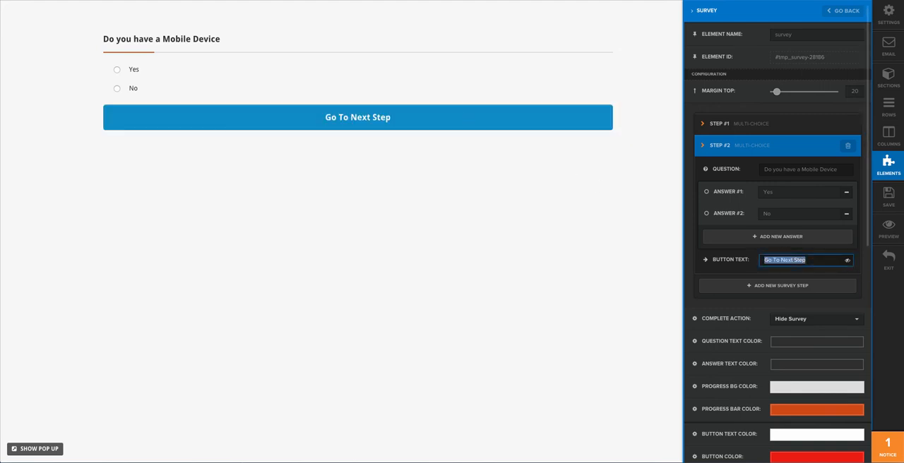
pyautogui.write('Check Answers...')
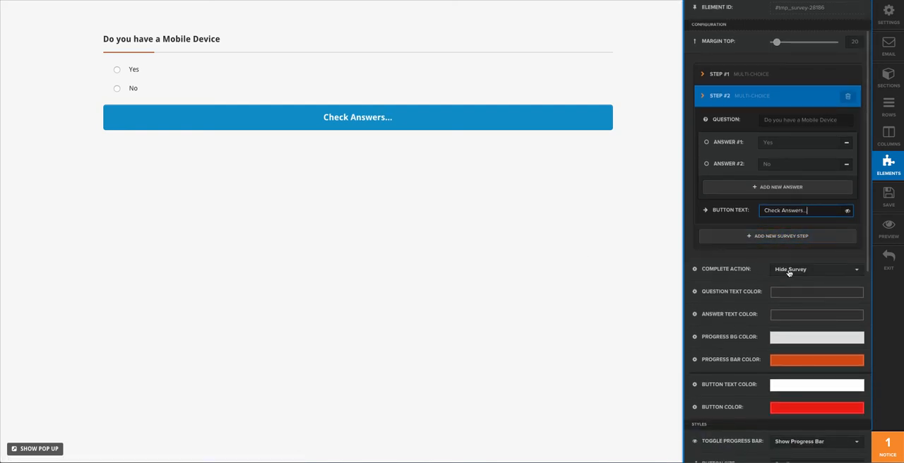
# - Set the survey's Complete Action to Open Pop up
pyautogui.click(816, 270)
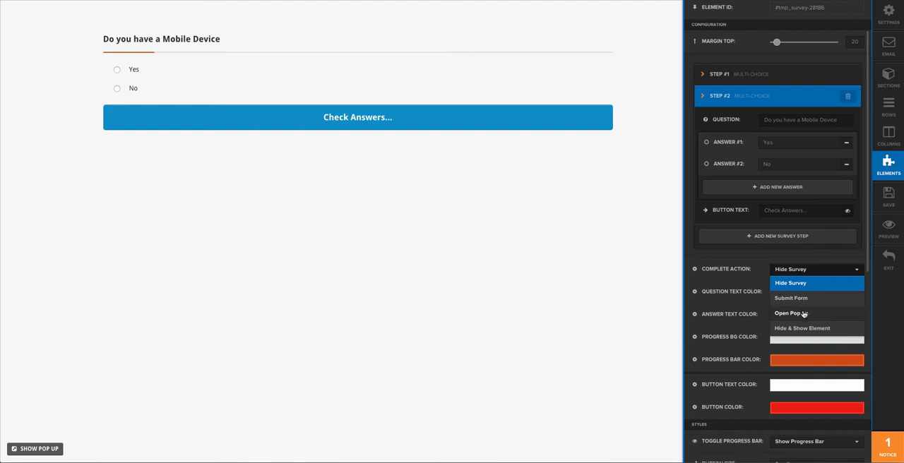
pyautogui.click(788, 314)
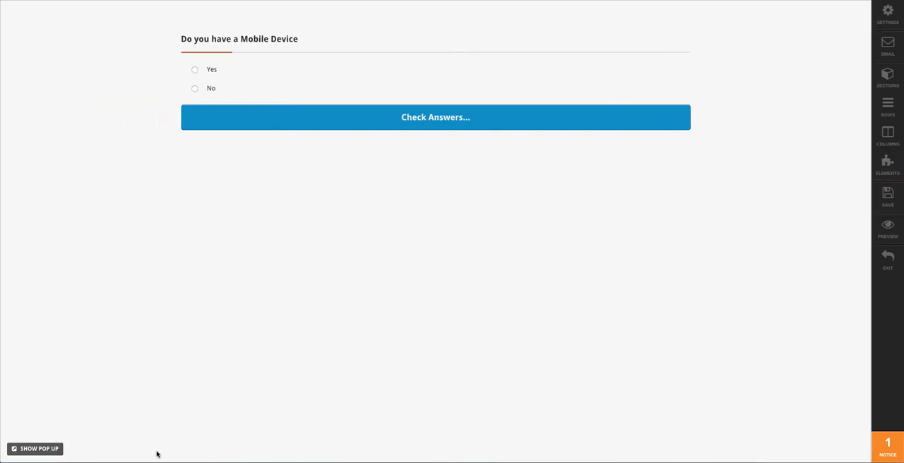
# - Add a pop-up row holding a Video element with an Input Form element beneath it
pyautogui.click(38, 449)
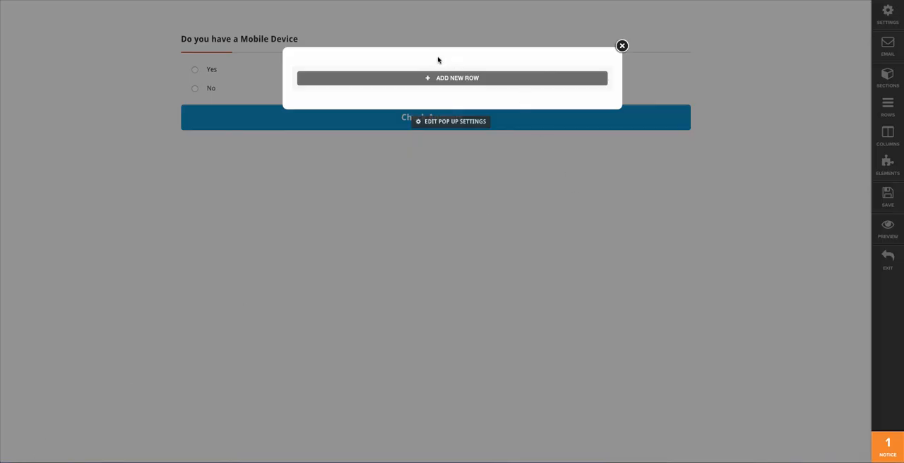
pyautogui.click(452, 78)
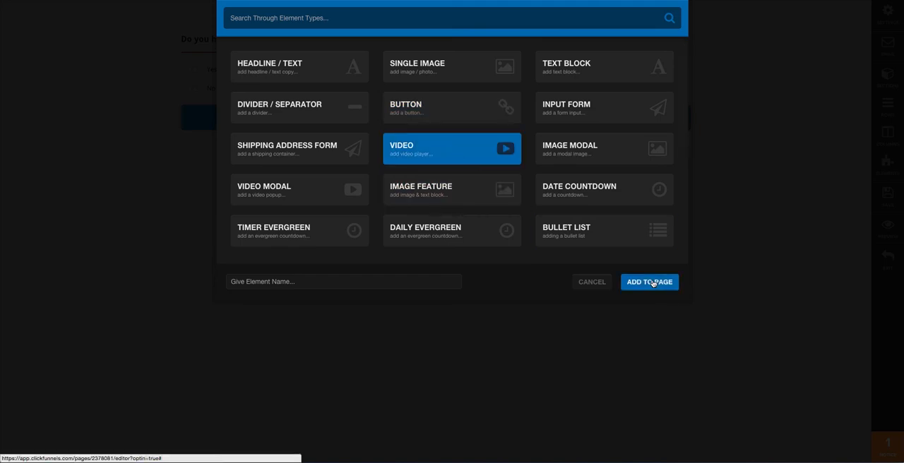
pyautogui.click(649, 282)
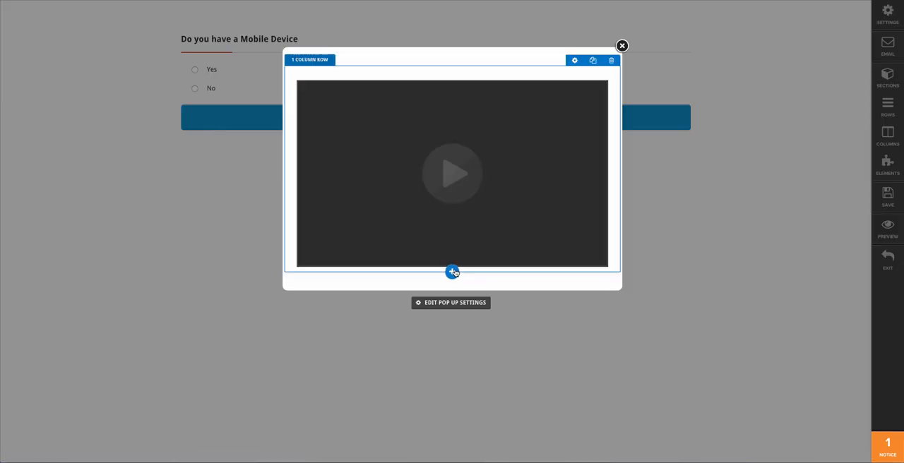
pyautogui.click(452, 271)
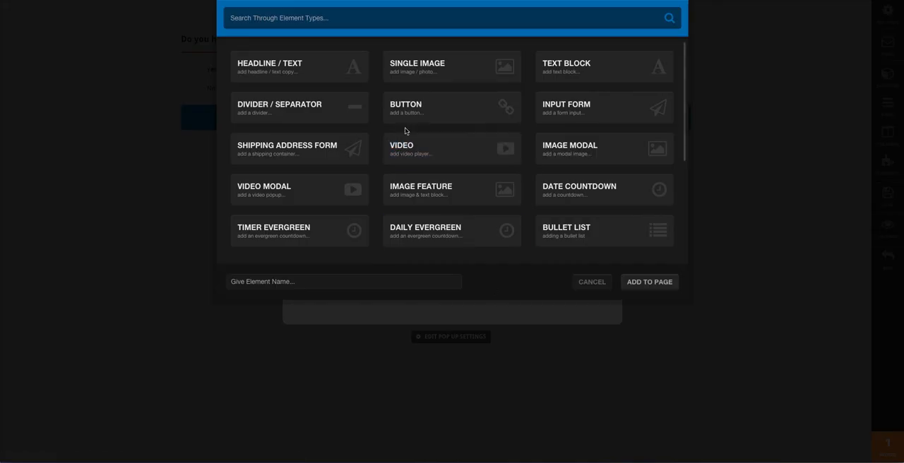
pyautogui.click(603, 108)
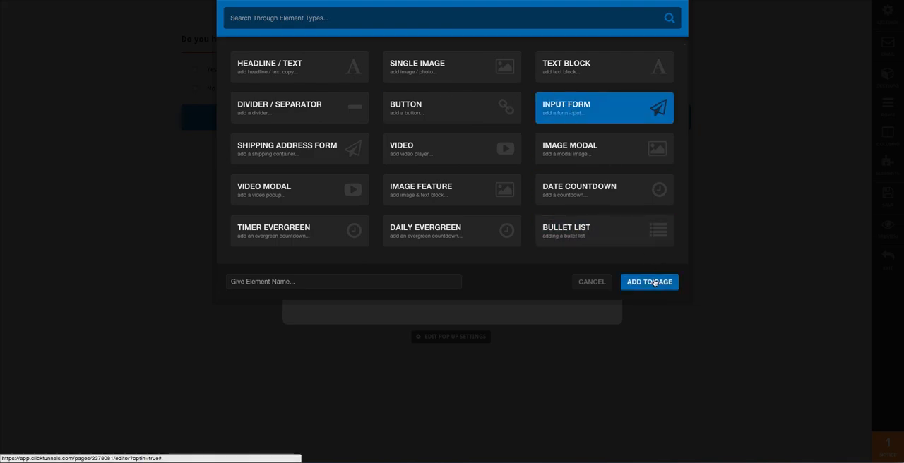
pyautogui.click(649, 282)
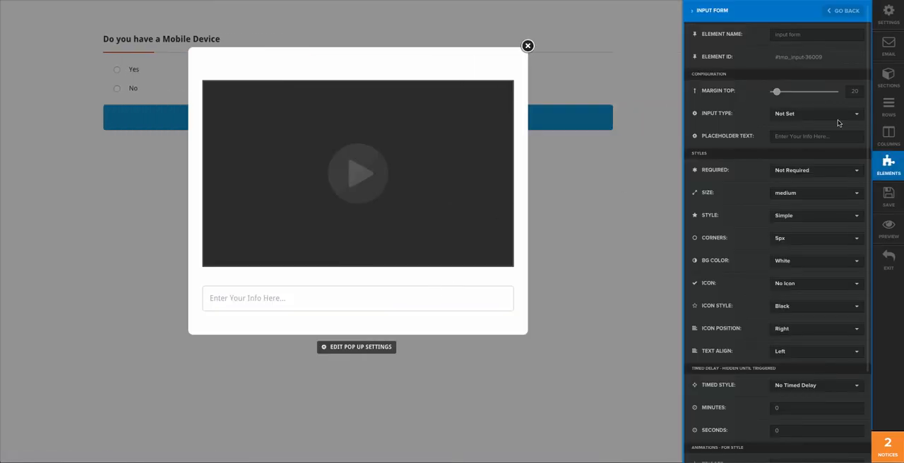
# - Make the input a required Email Address field reading 'Enter your Email Here' with an email icon
pyautogui.click(816, 113)
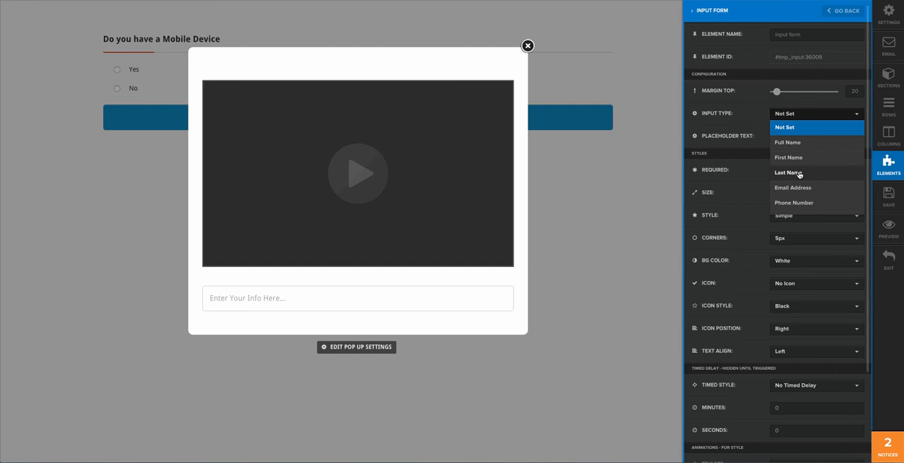
pyautogui.click(792, 187)
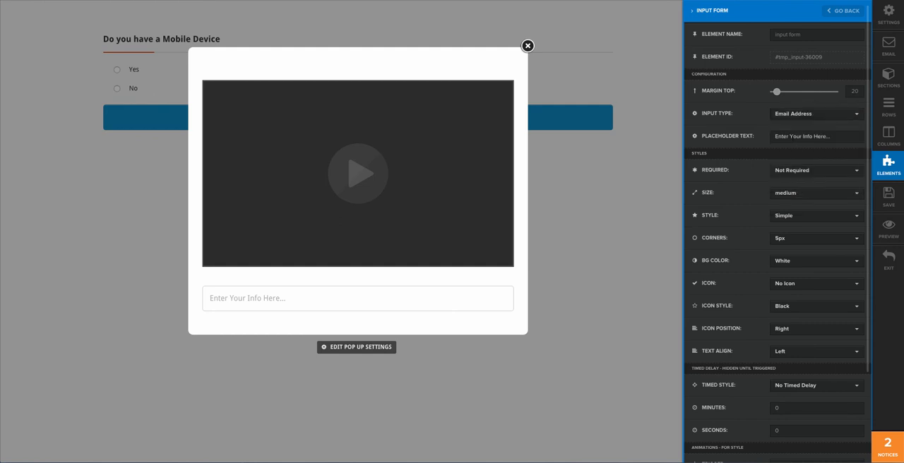
pyautogui.write('En')
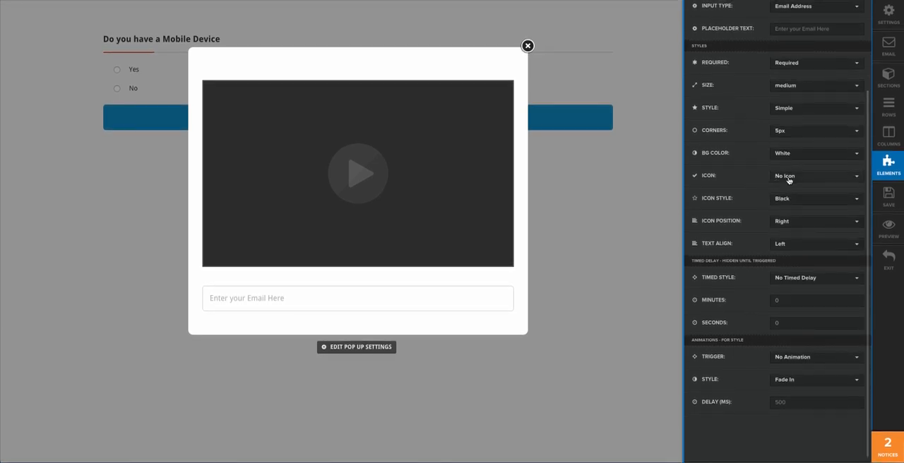
pyautogui.click(814, 176)
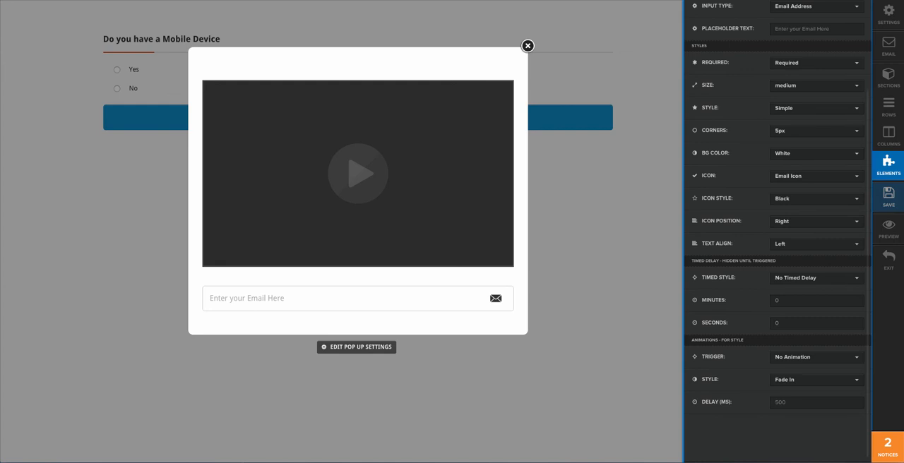
pyautogui.click(886, 195)
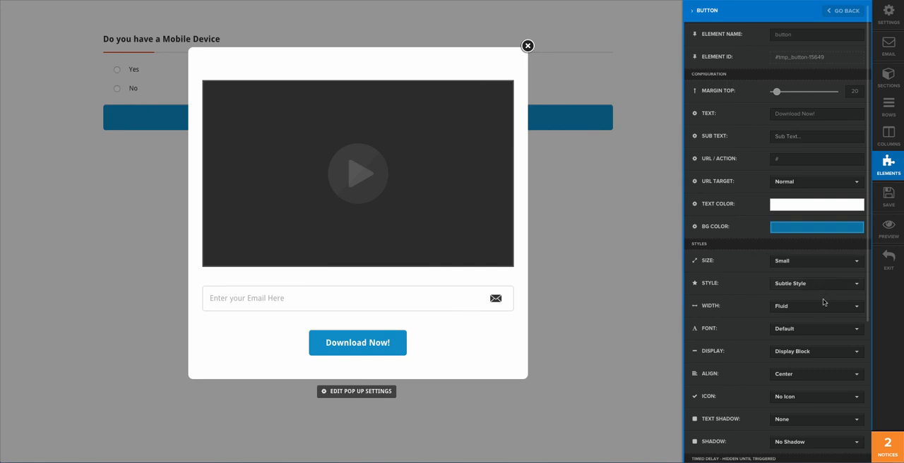
# - Set the pop-up button to Fill Width, action #submit-form, and text 'Submit...'
pyautogui.click(815, 306)
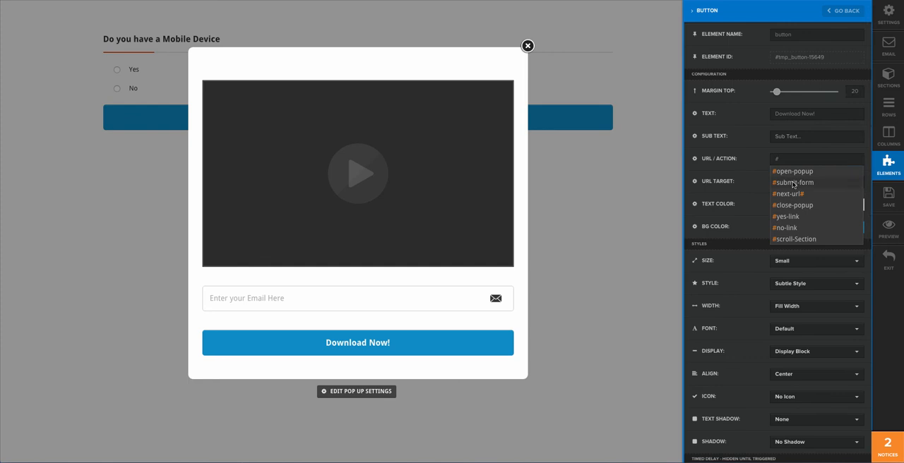
pyautogui.click(792, 182)
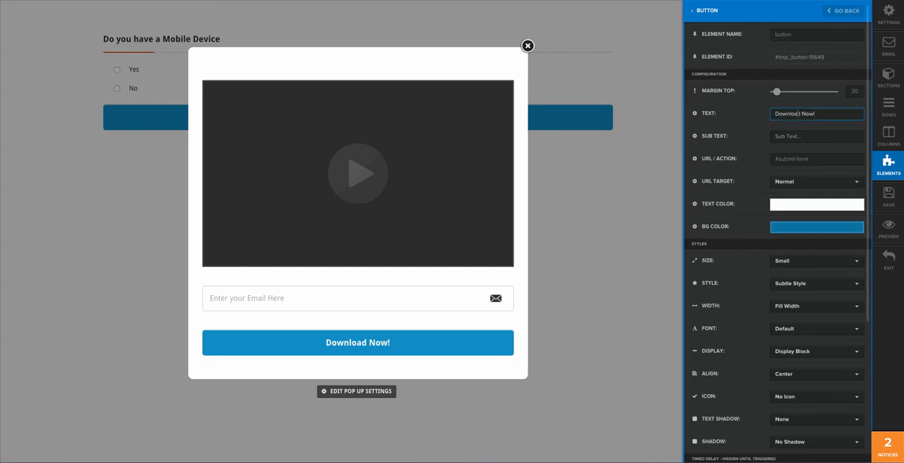
pyautogui.write('Su;')
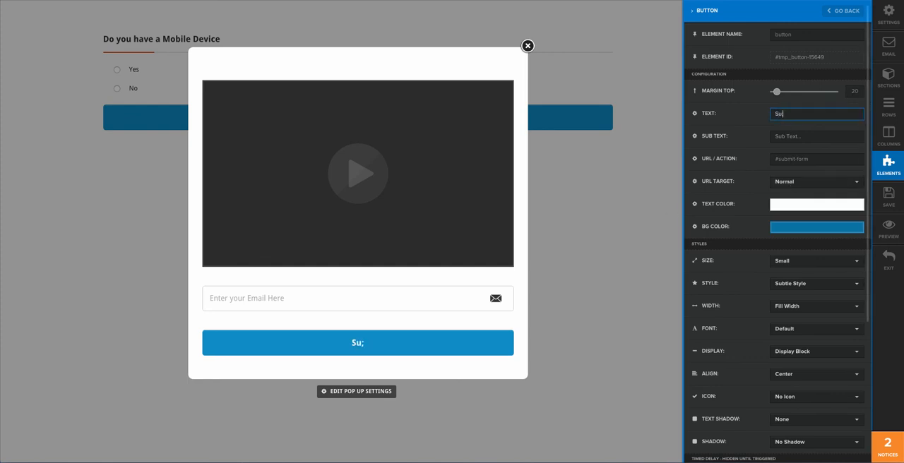
pyautogui.write('Submit.')
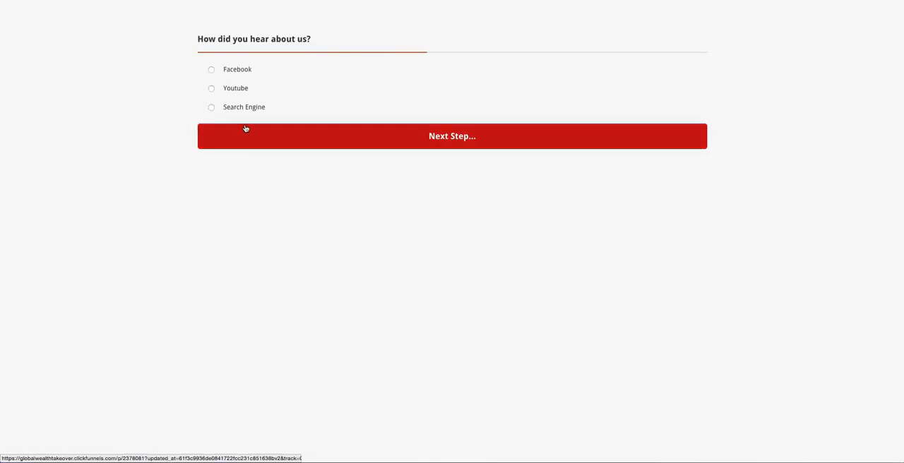
# - On the live page answer Facebook, check answers, and submit an email in the pop-up
pyautogui.click(211, 69)
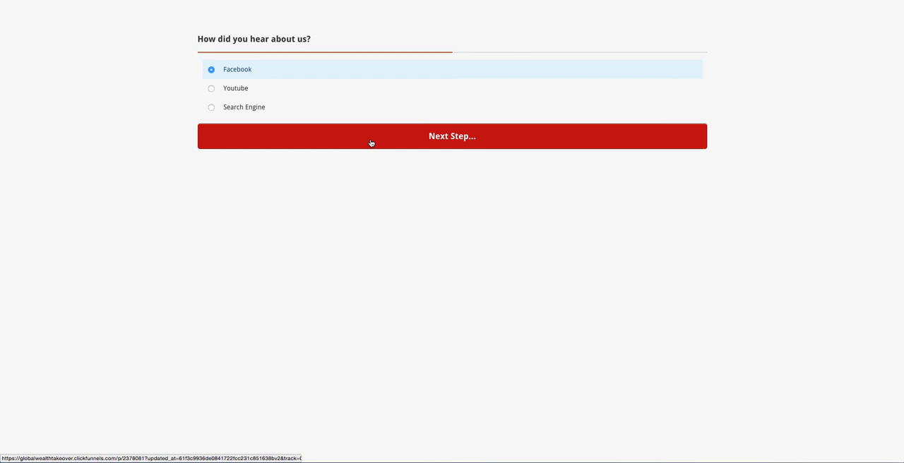
pyautogui.click(451, 135)
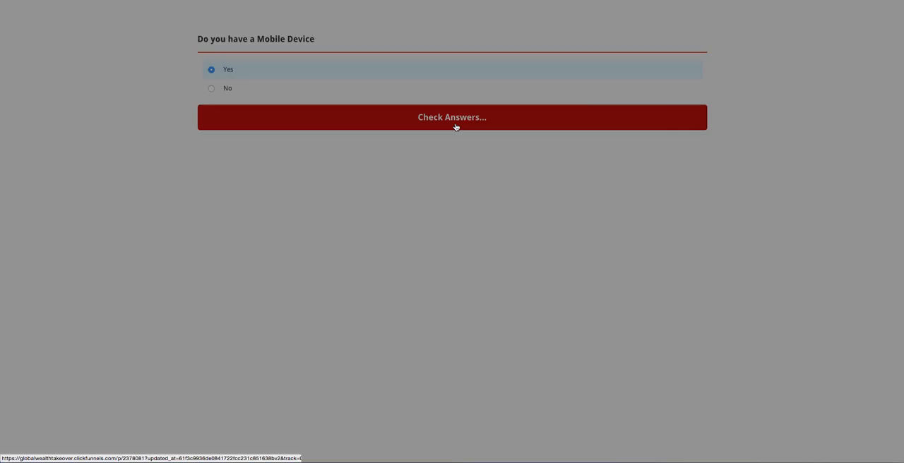
pyautogui.click(451, 117)
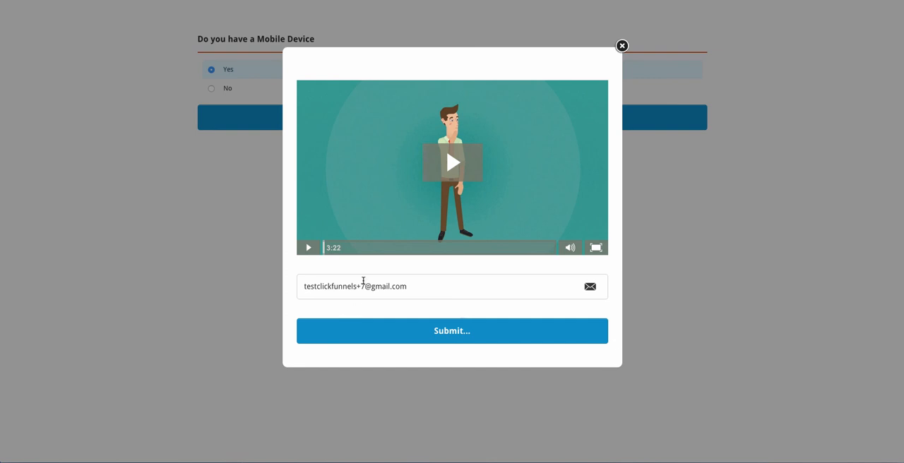
pyautogui.click(452, 331)
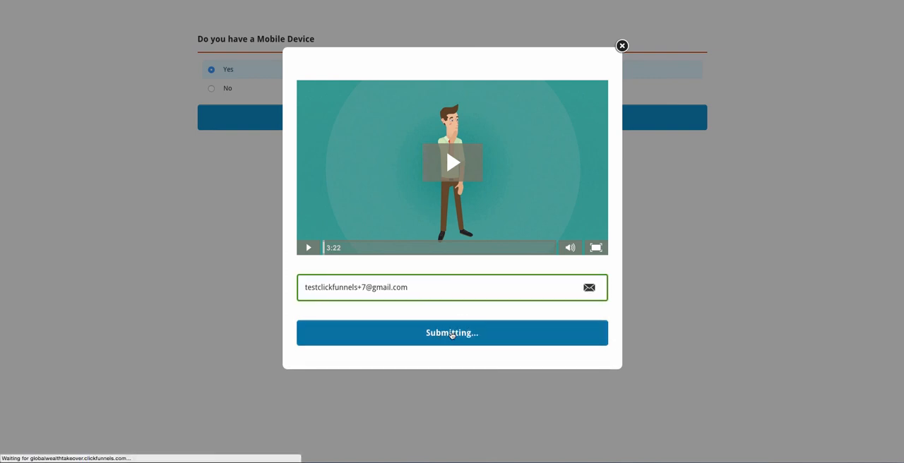
pyautogui.click(451, 332)
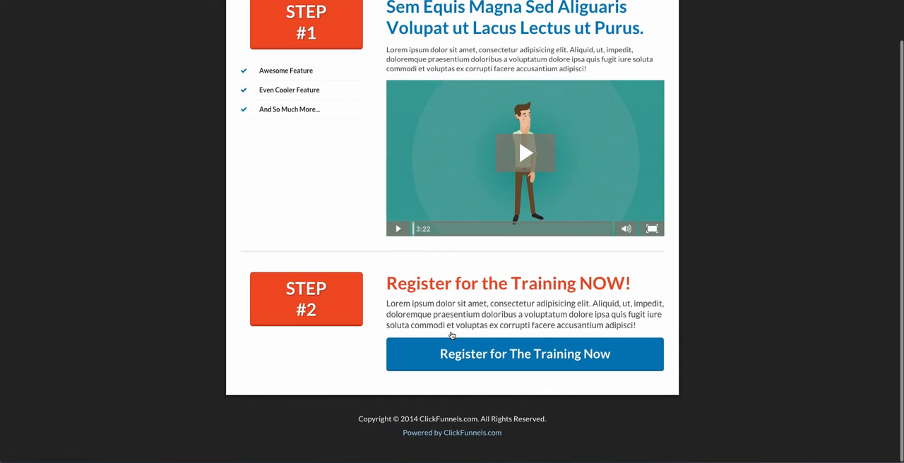
pyautogui.scroll(3)
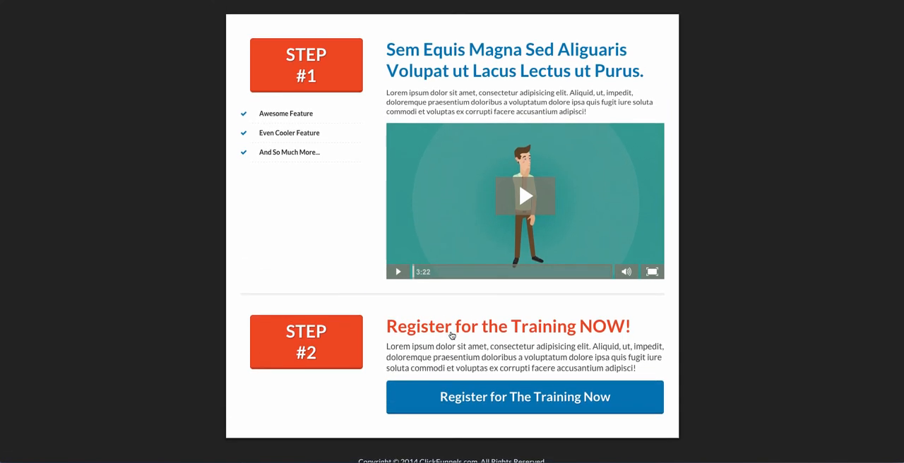
pyautogui.moveTo(61, 38)
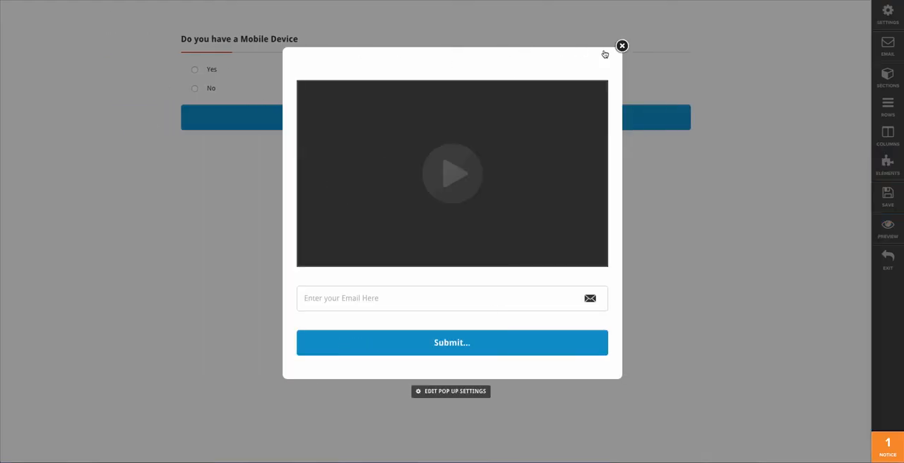
# - Close the pop-up and add a top-row headline reading 'Take our Cool Survey'
pyautogui.click(622, 45)
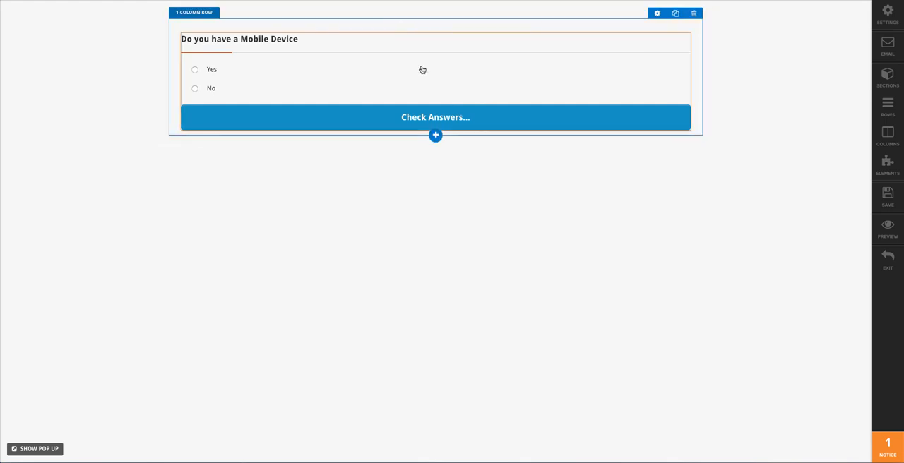
pyautogui.click(435, 135)
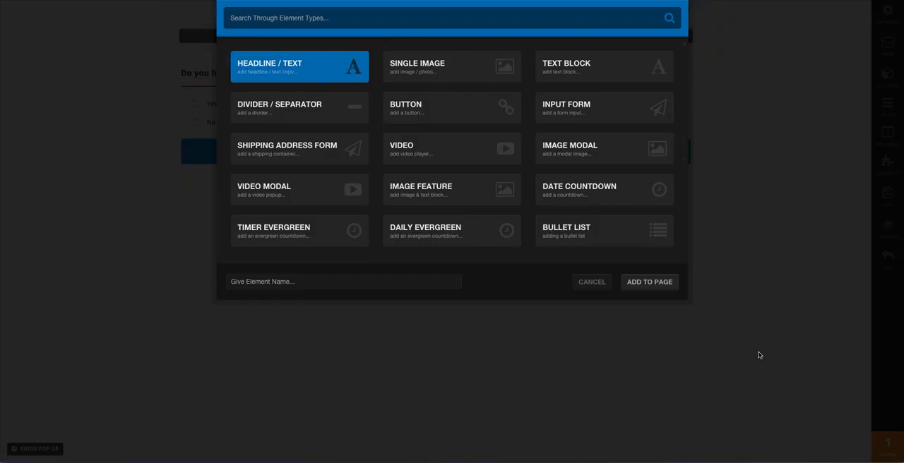
pyautogui.click(299, 65)
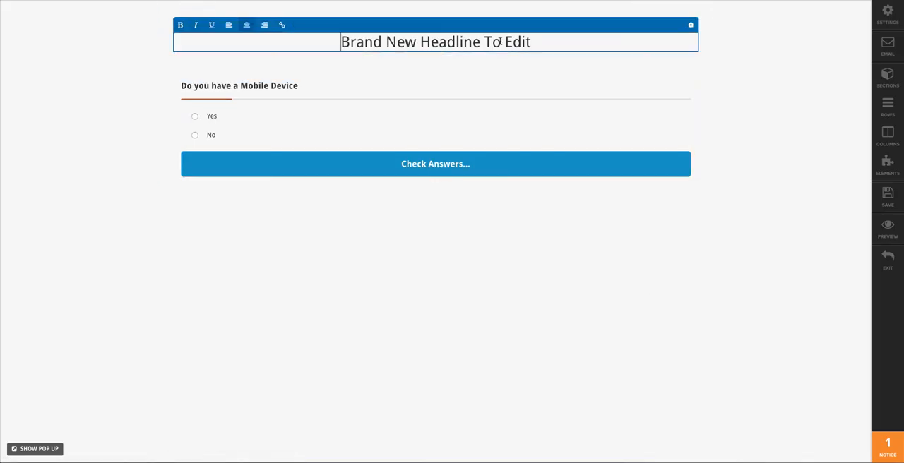
pyautogui.write('Take')
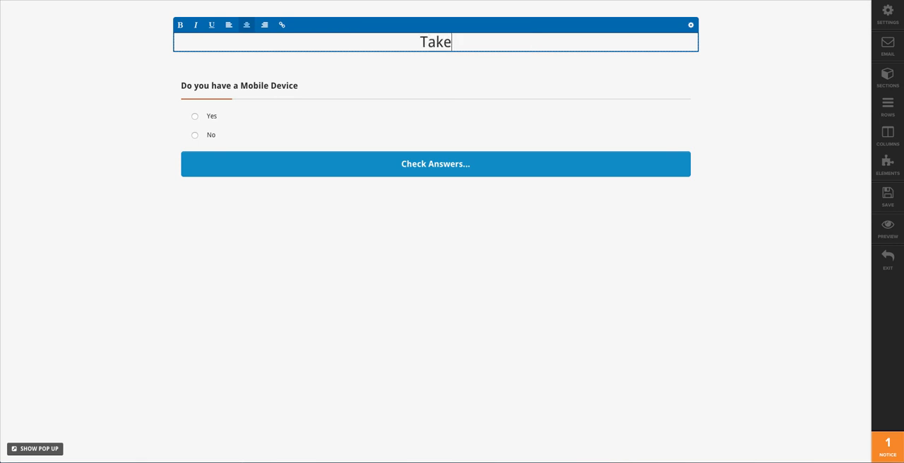
pyautogui.write('our Cool')
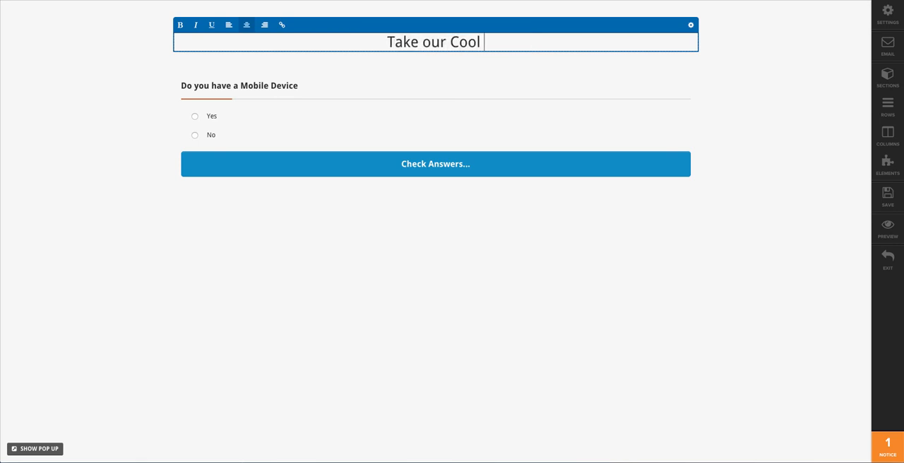
pyautogui.write('Survey')
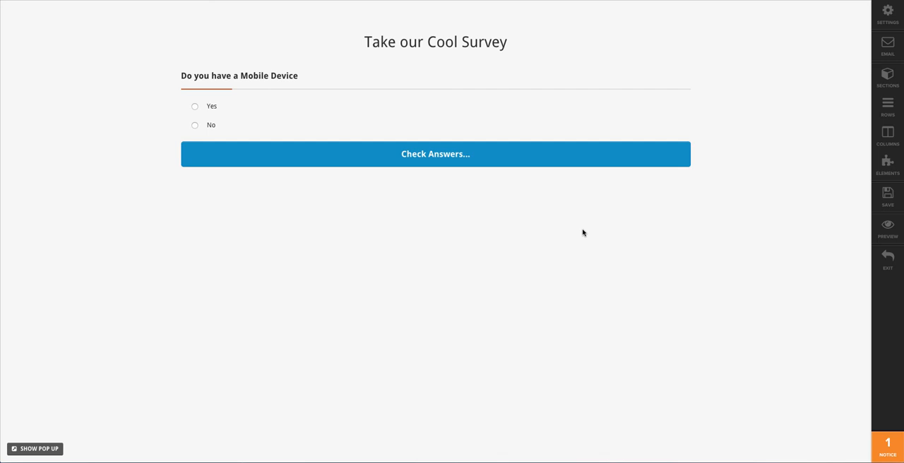
pyautogui.moveTo(695, 228)
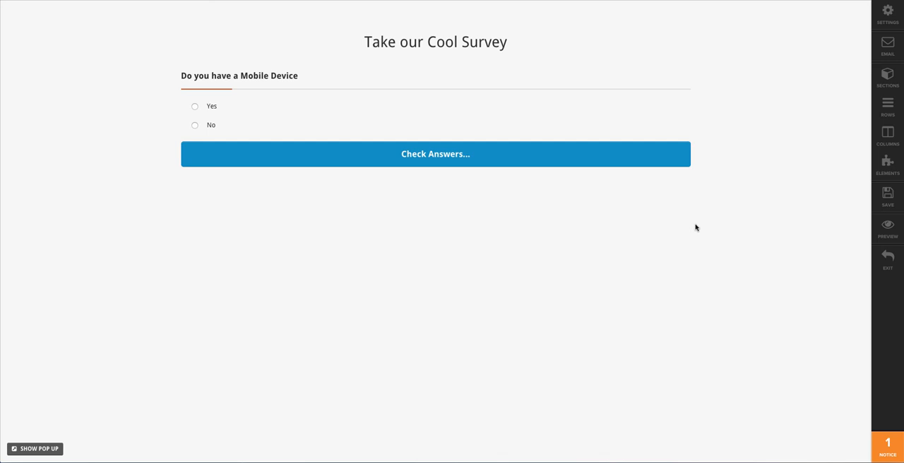
pyautogui.moveTo(691, 234)
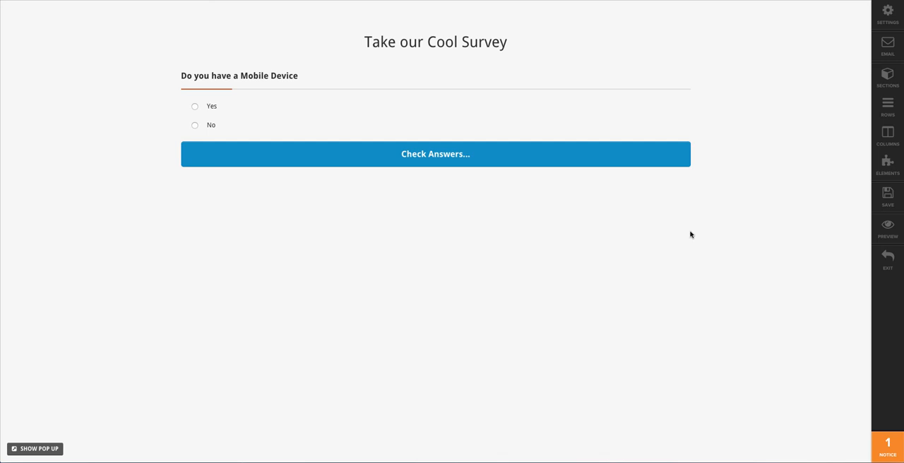